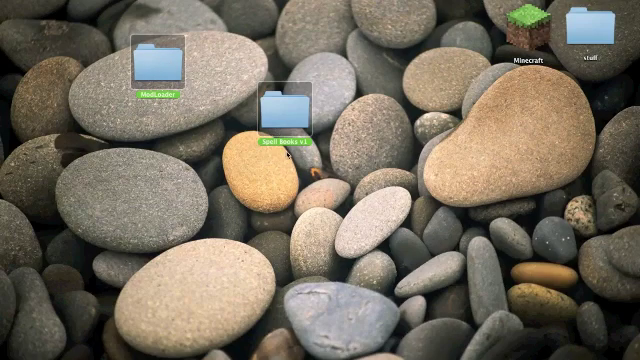
mouse_move(28, 304)
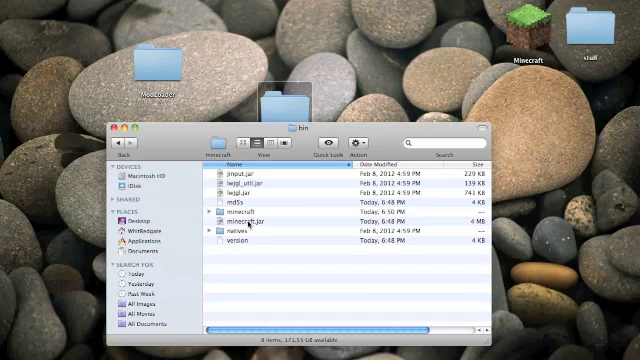
Extract minecraft.jar with Archive Utility so a minecraft folder appears in bin.
right_click(236, 220)
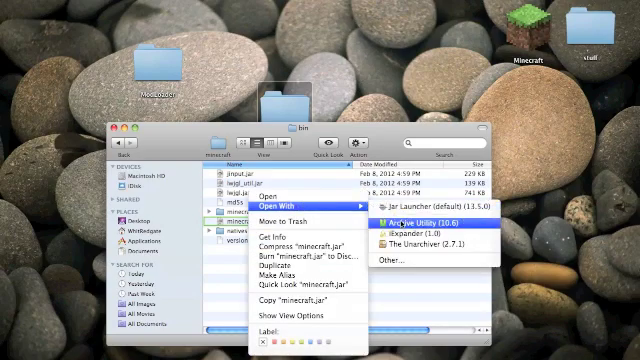
click(440, 212)
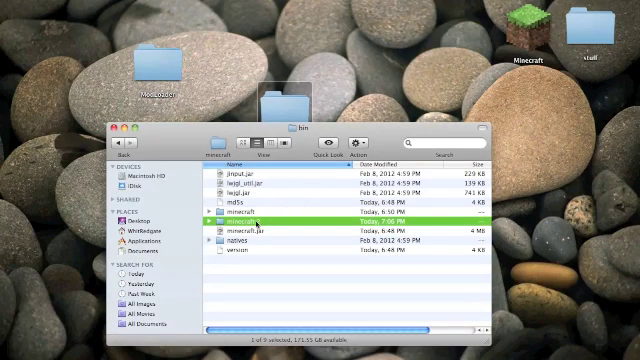
double_click(242, 218)
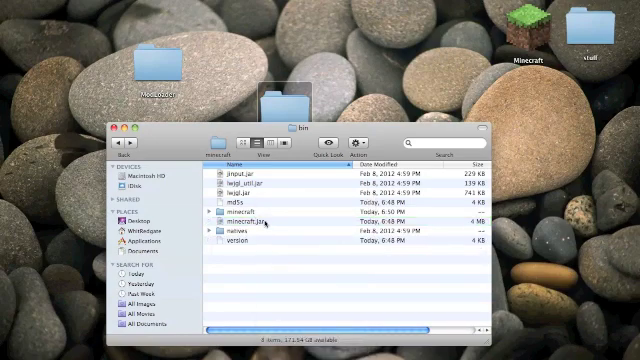
Rename the minecraft item in the bin folder and confirm the new name.
click(240, 224)
text(zip)
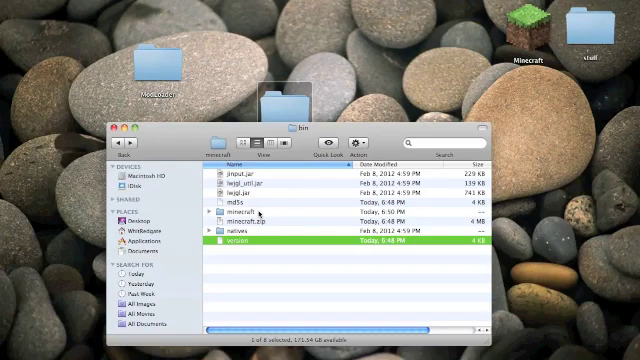
click(240, 212)
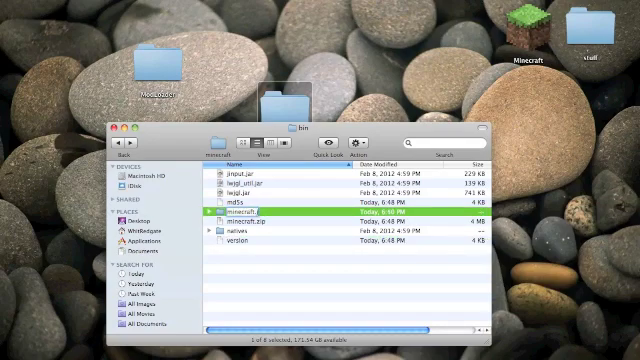
key(Return)
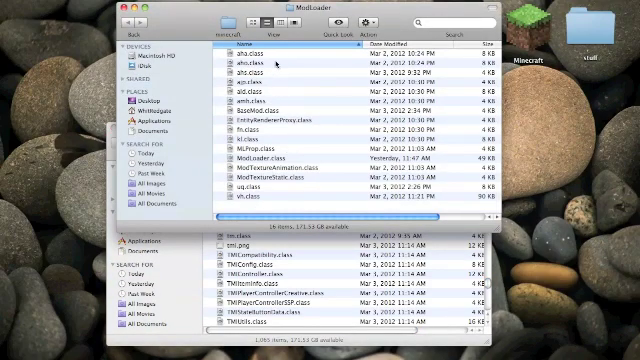
Copy all ModLoader class files into the extracted minecraft folder, replacing duplicates.
click(244, 48)
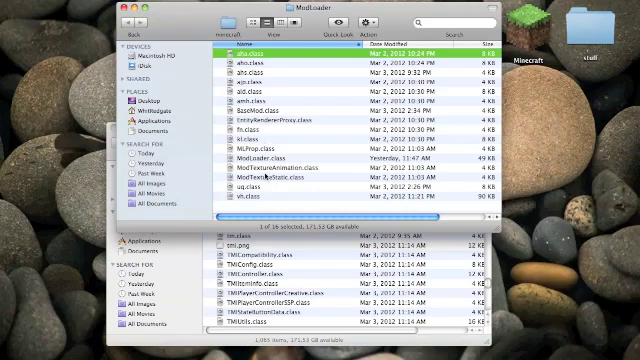
key(cmd+a)
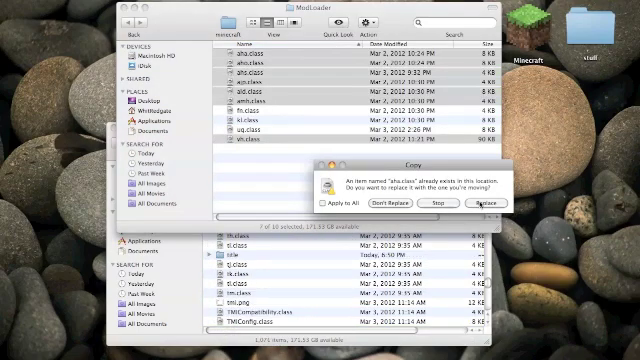
click(474, 202)
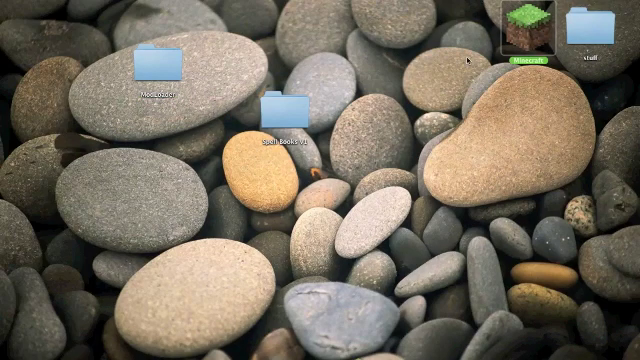
mouse_move(416, 270)
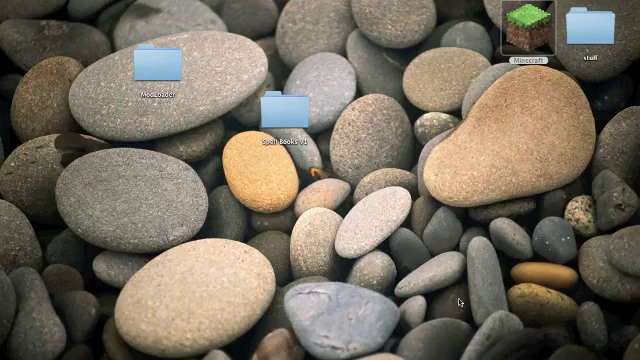
Launch Minecraft from the desktop and log in to reach the title menu.
double_click(526, 24)
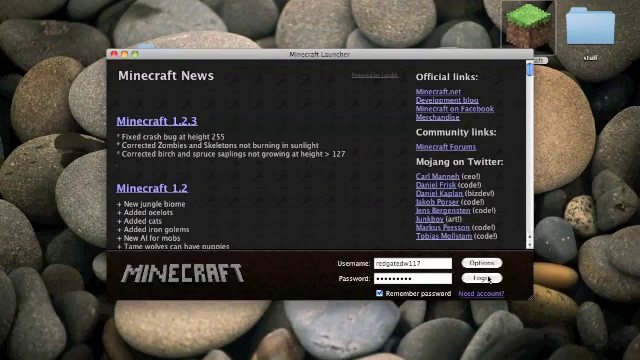
click(482, 278)
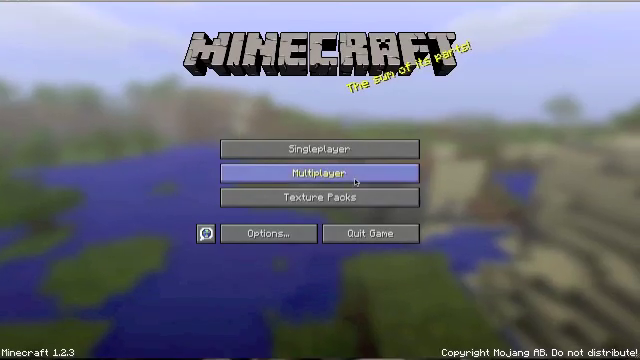
mouse_move(36, 244)
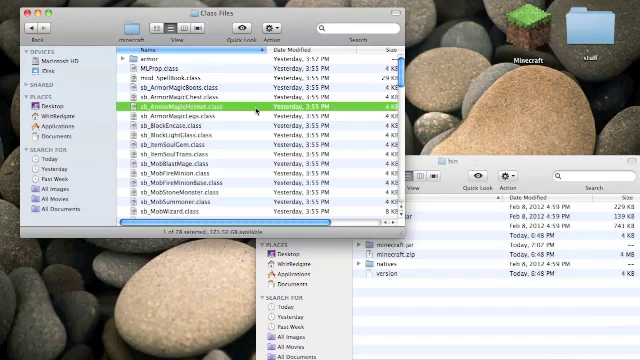
Scroll to the armor folder in minecraft.jar and copy all the mod's armor PNGs into it.
scroll(down, 3)
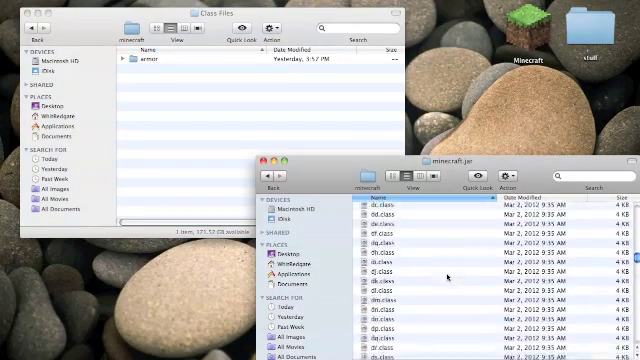
scroll(down, 3)
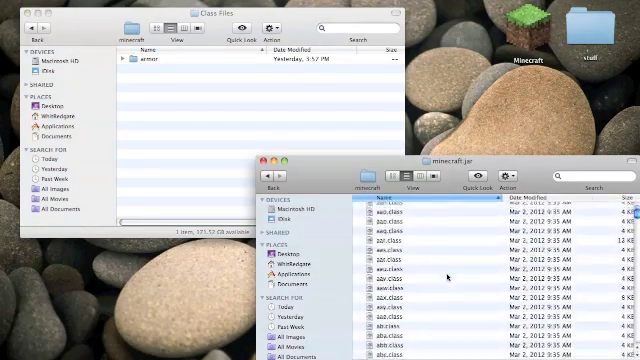
scroll(down, 3)
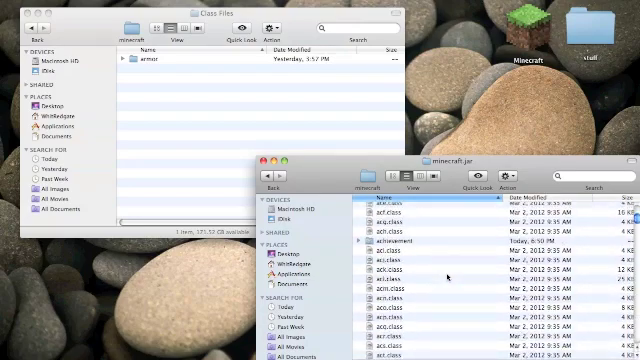
scroll(down, 3)
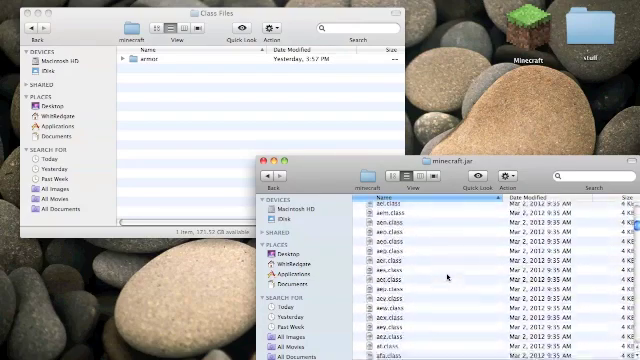
scroll(down, 3)
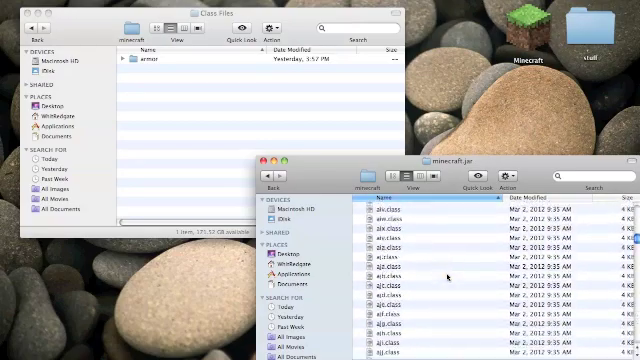
scroll(down, 3)
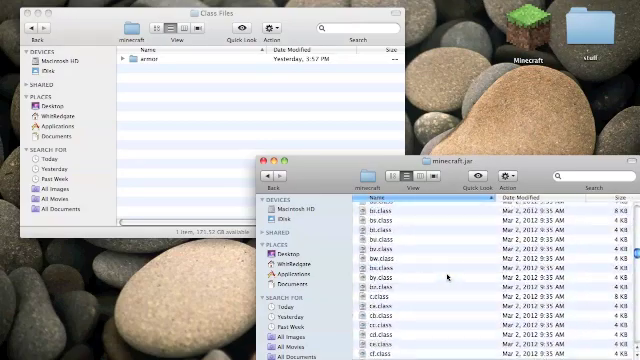
scroll(down, 3)
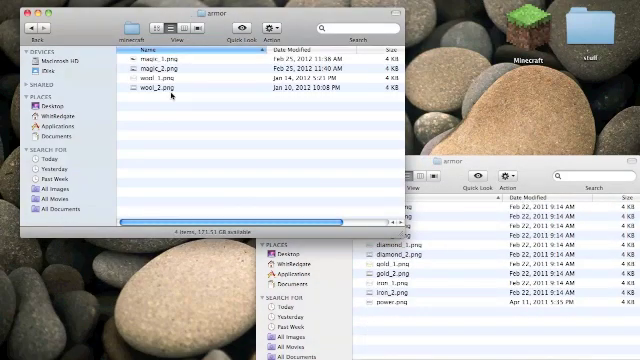
key(cmd+a)
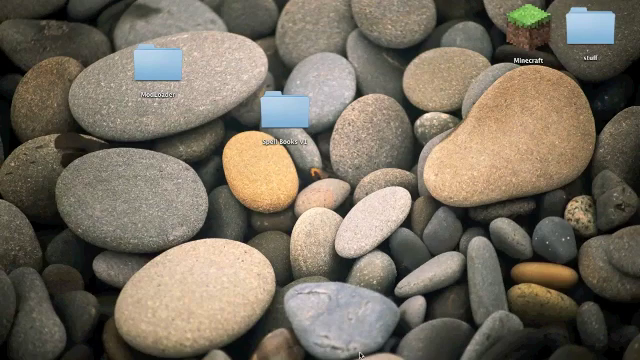
Launch Minecraft from the desktop to reach the Select World list.
double_click(532, 24)
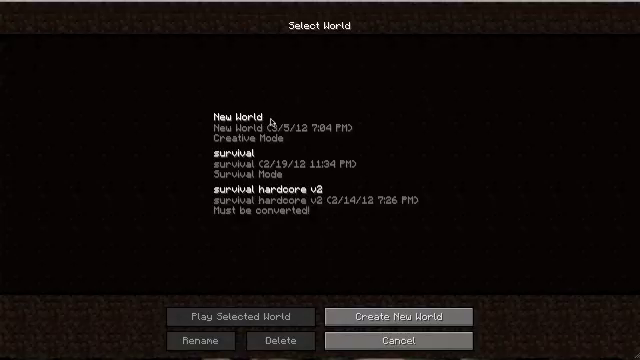
Play the New World and show the TooManyItems item catalogue.
click(230, 316)
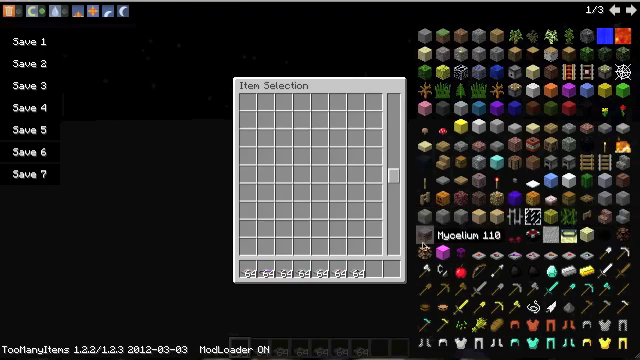
Leave the inventory and place the new mod block on the grass.
click(624, 12)
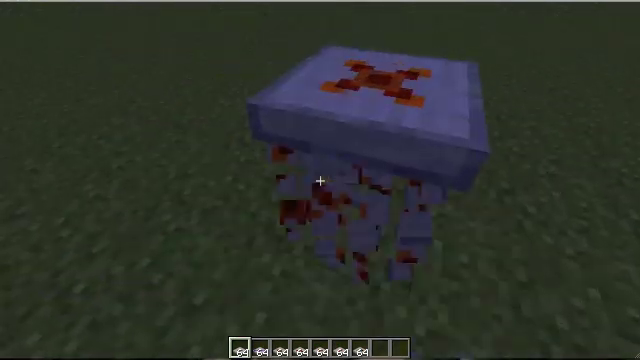
Take a spell book from the TooManyItems catalogue and cast it in the field.
key(e)
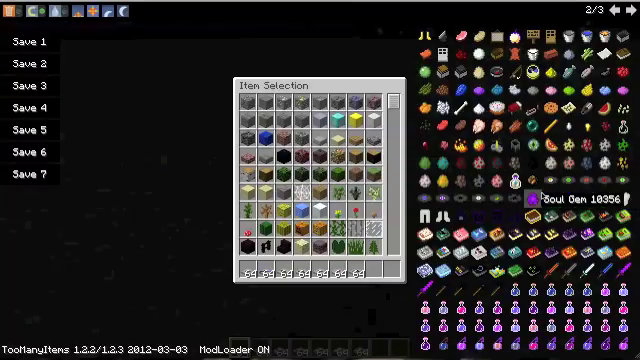
mouse_move(12, 12)
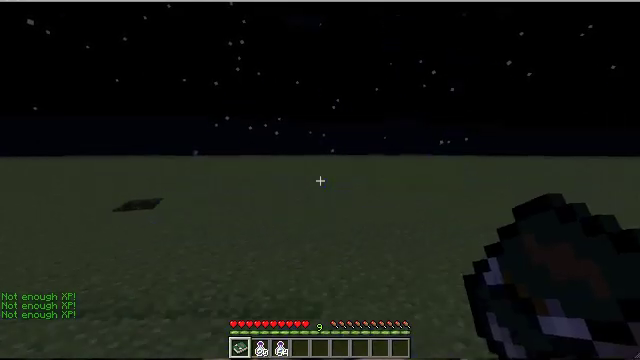
Grab more spell books, test them near the spawned mobs, then pause to the Game menu.
key(E)
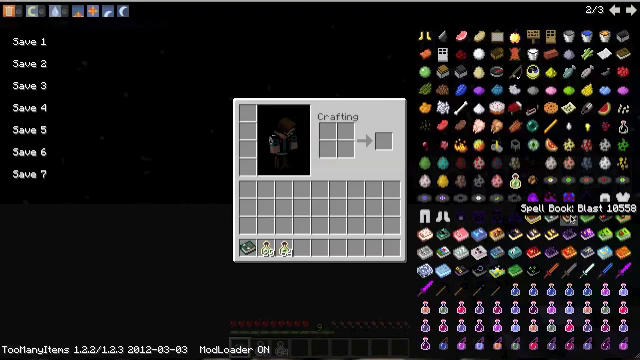
key(Escape)
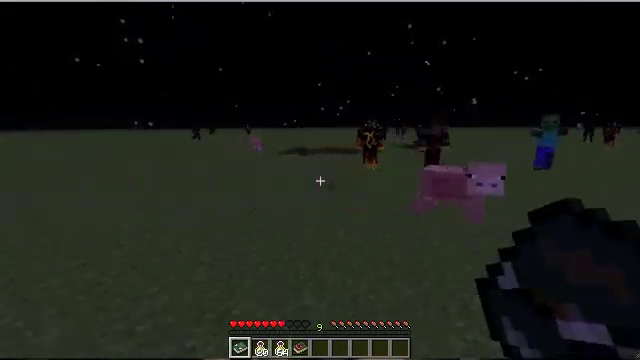
key(Escape)
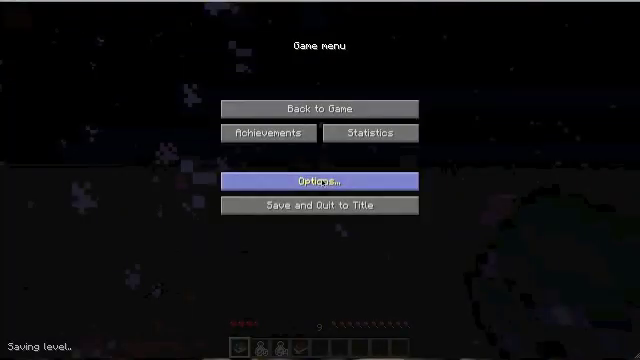
Resume play from the pause menu and face the zombie crowd with the purple weapon.
click(316, 108)
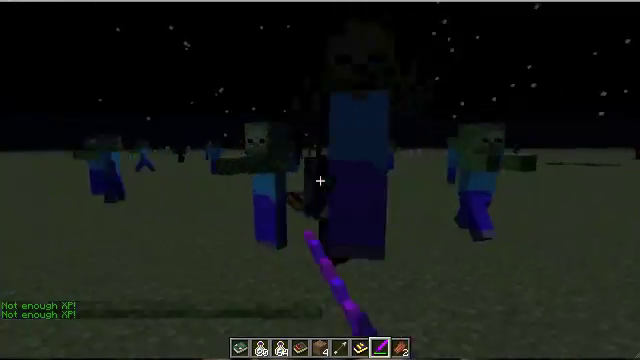
Attack the approaching mobs with the purple weapon, then save the world and quit to title.
click(320, 180)
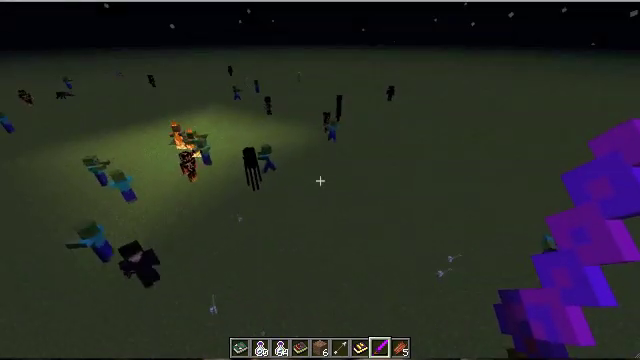
mouse_move(320, 180)
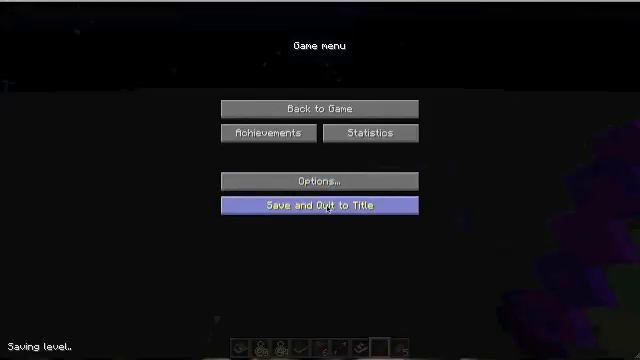
click(316, 206)
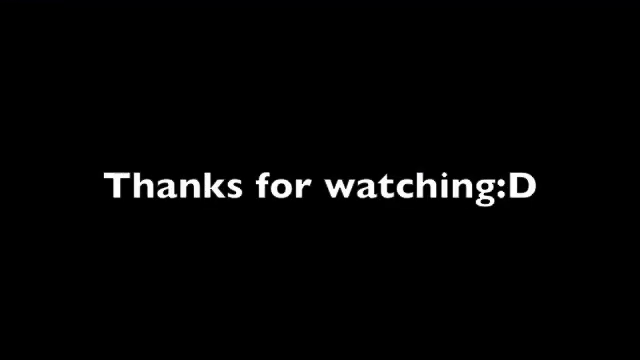